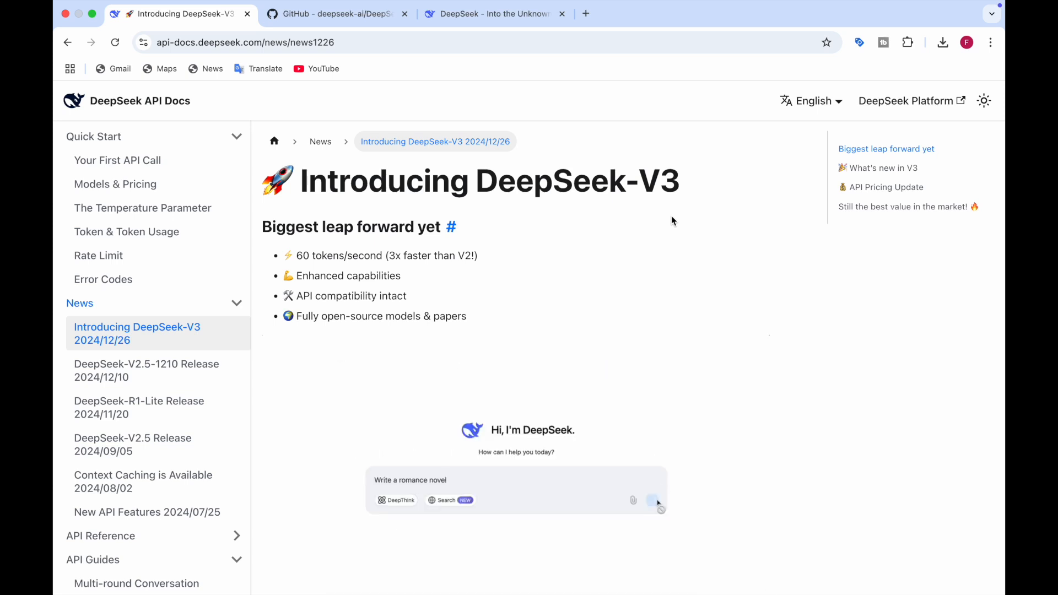
Step: Replay the looping chat demo writing the romance chapter on the announcement page
click(653, 501)
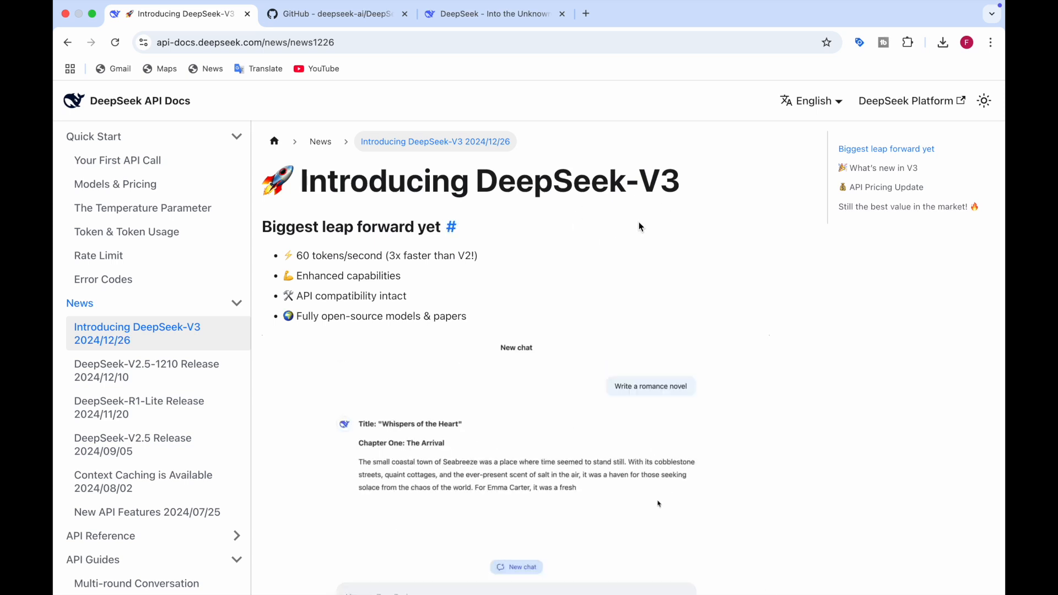
click(516, 566)
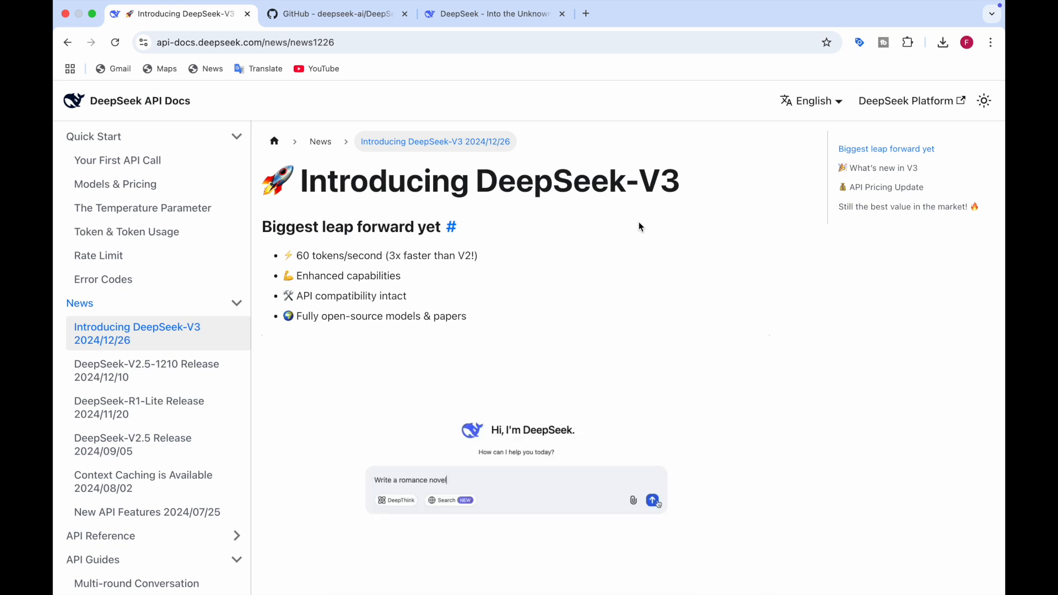
click(651, 500)
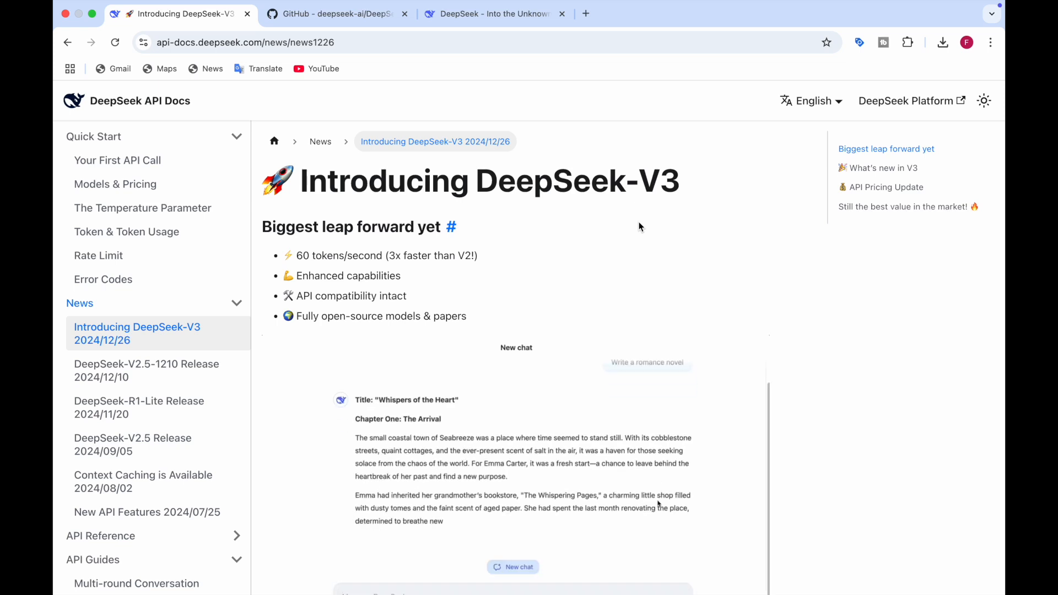
click(513, 567)
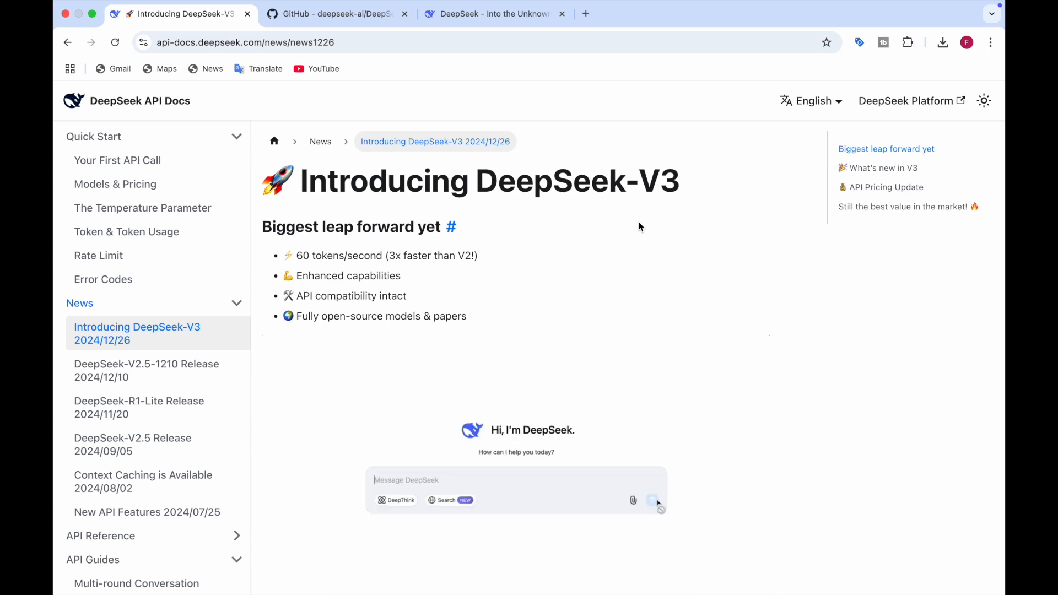
click(658, 500)
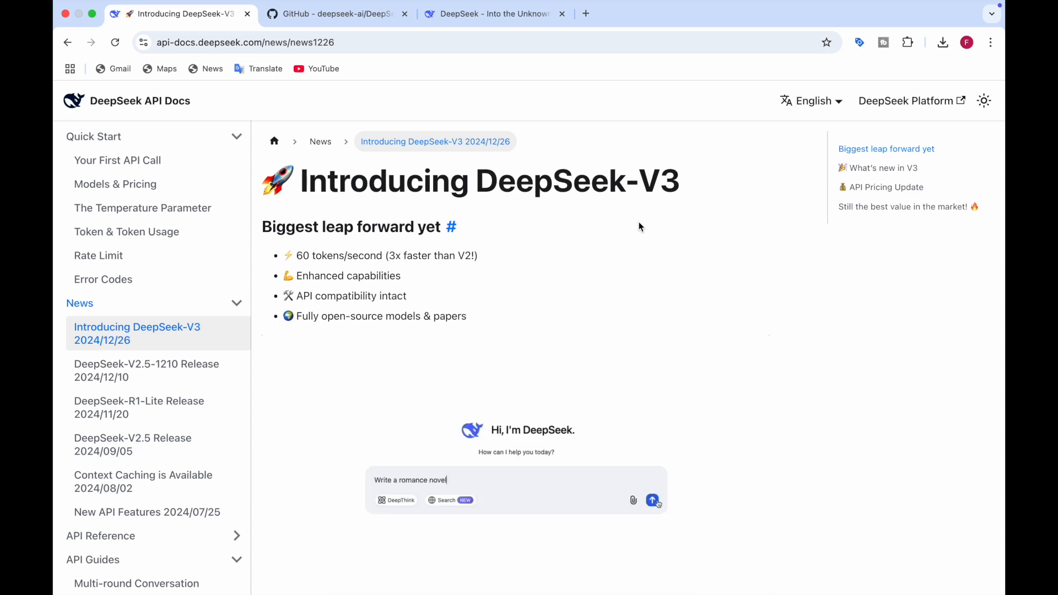
click(651, 501)
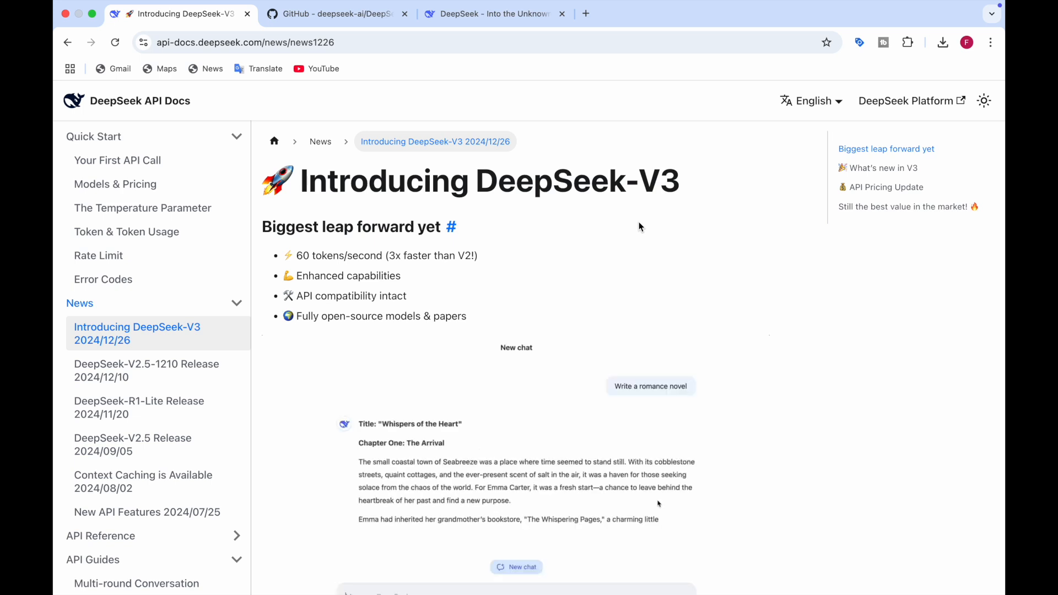
click(516, 566)
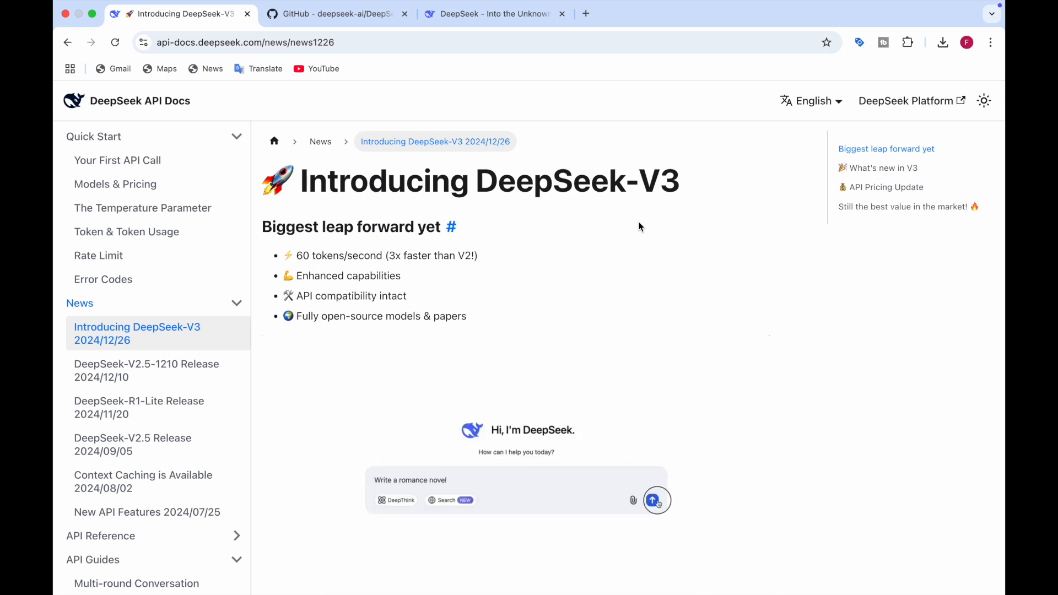
click(656, 500)
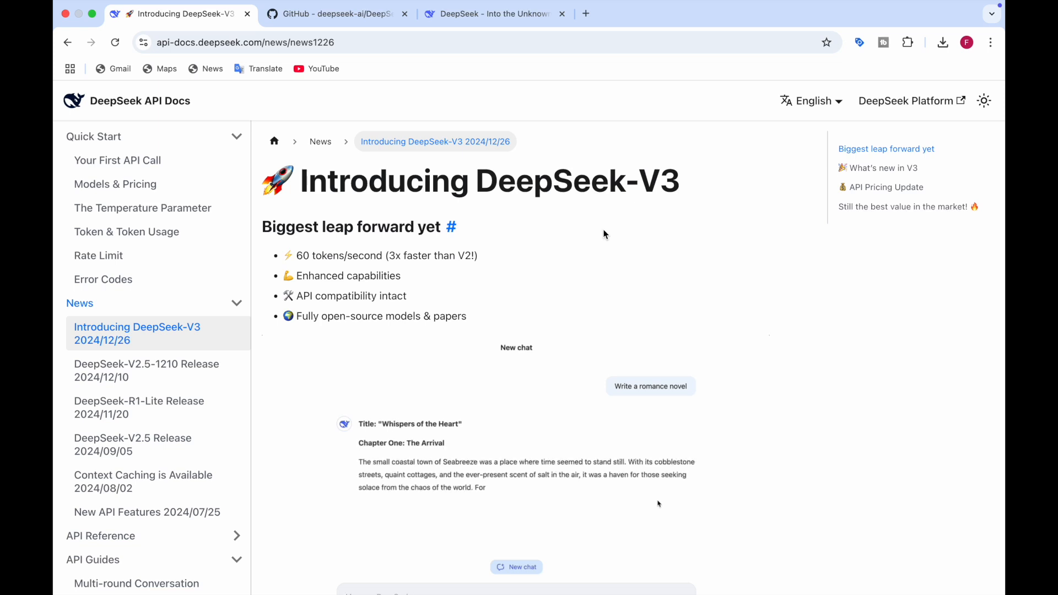
click(516, 567)
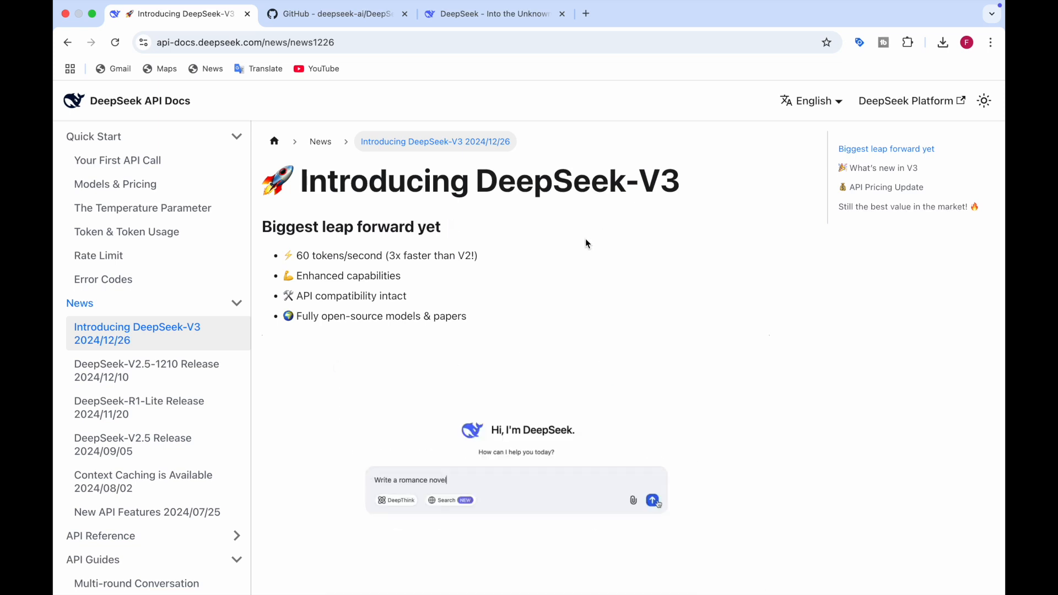
click(653, 500)
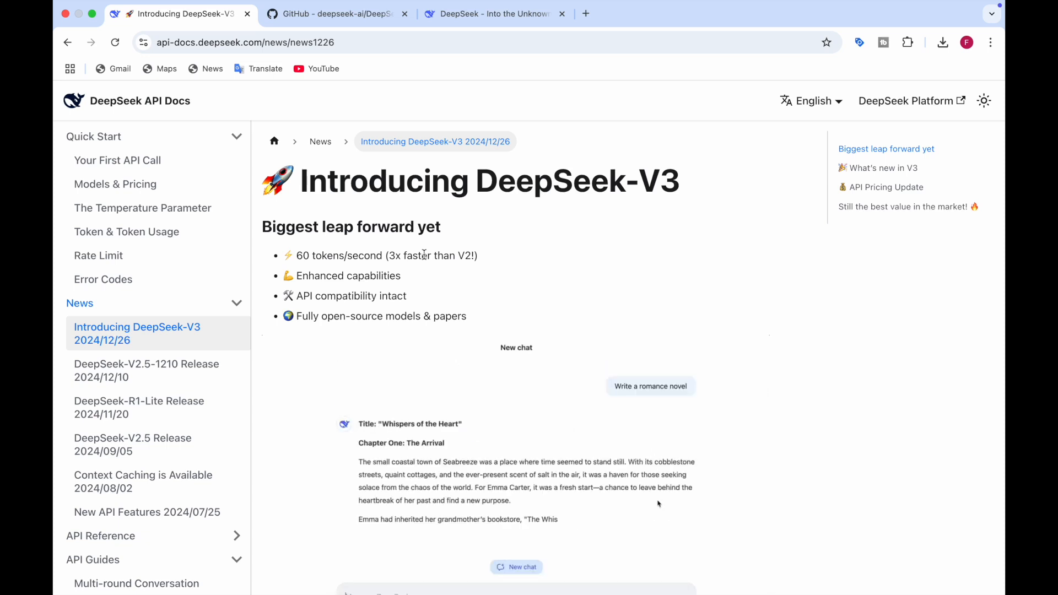
Step: Scroll past the chat demo until the benchmark comparison table appears beneath it
scroll(down, 3)
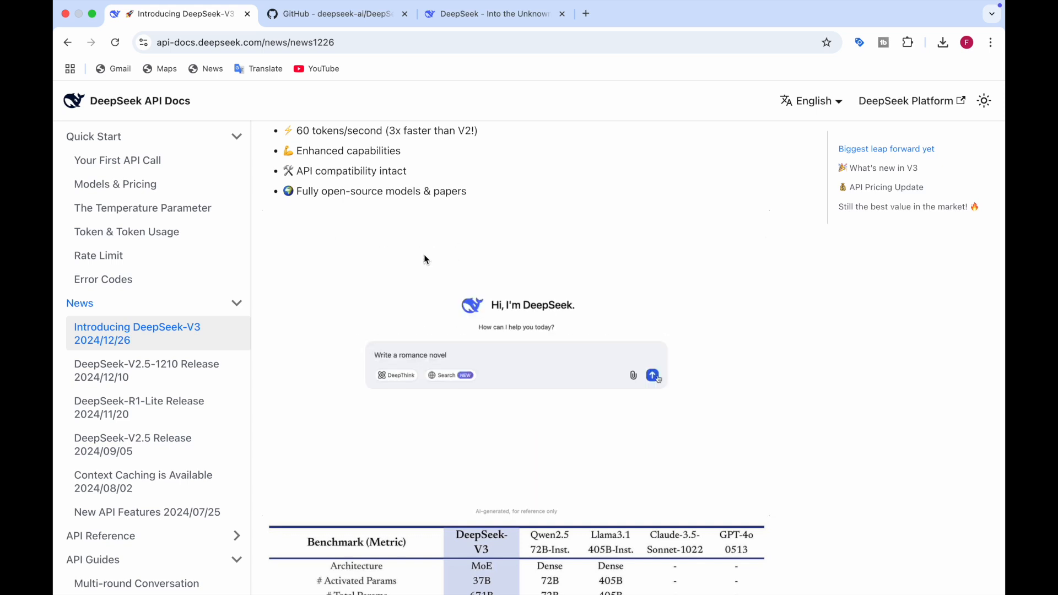
click(654, 375)
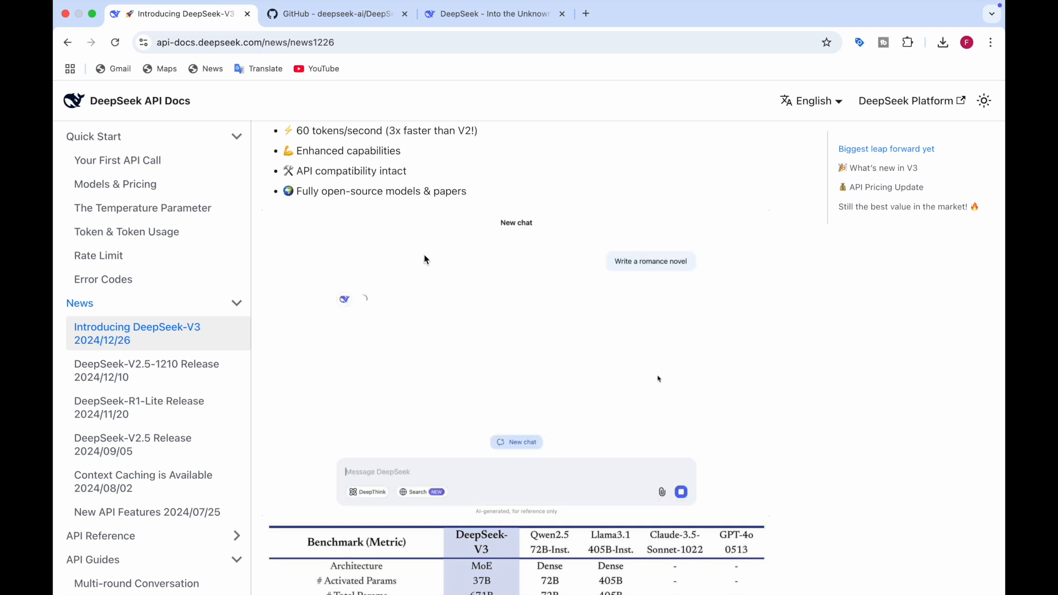
click(650, 261)
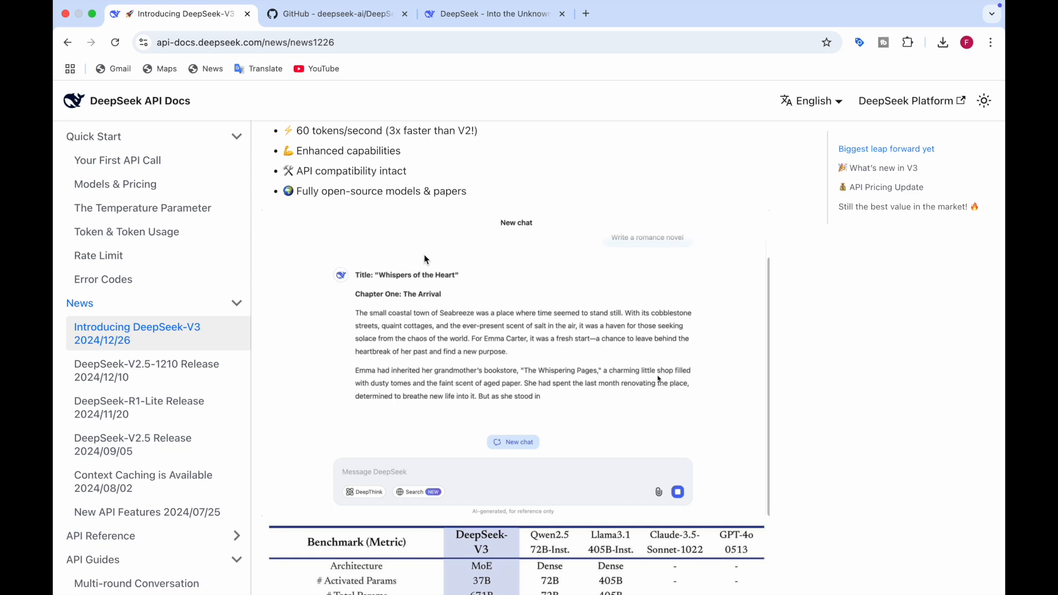
click(513, 442)
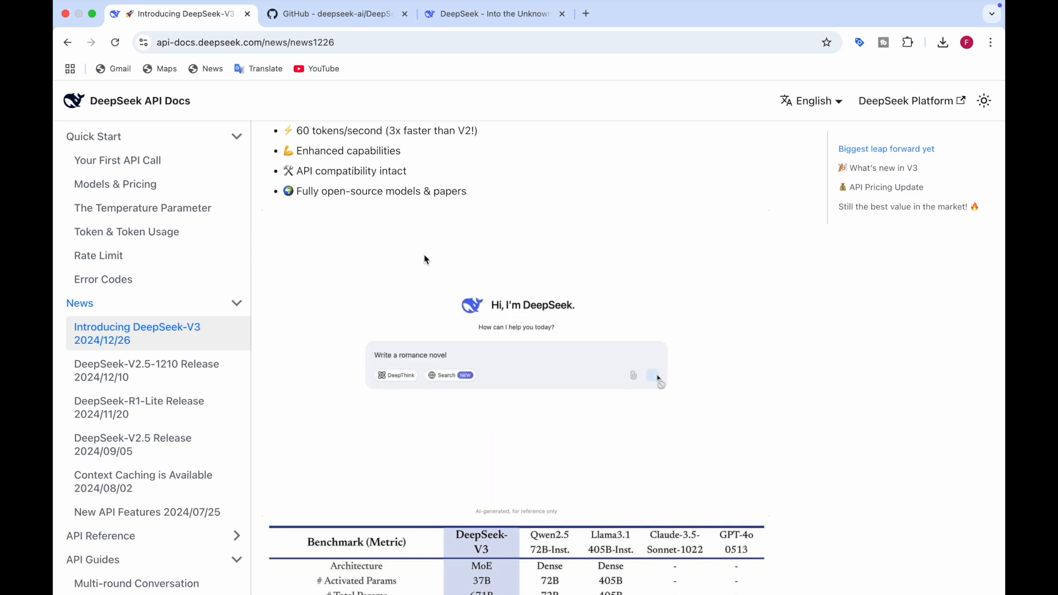
click(657, 374)
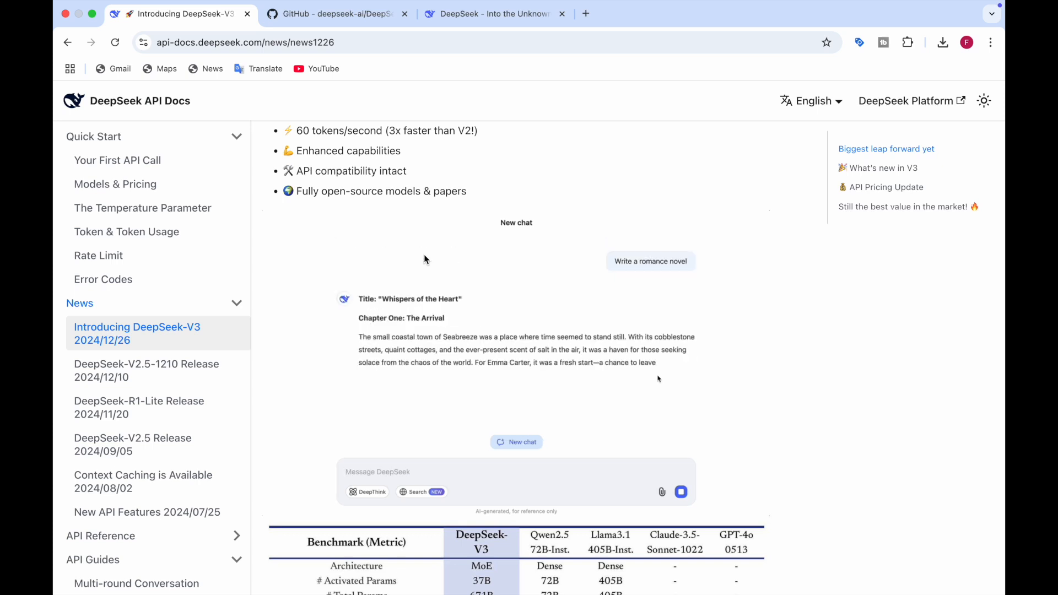
click(515, 442)
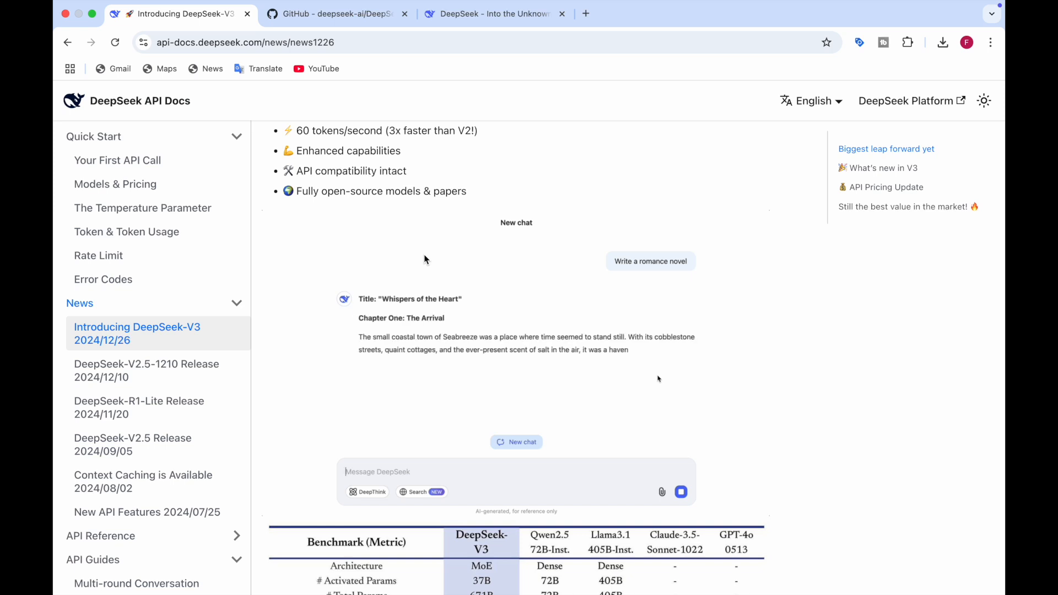
click(516, 441)
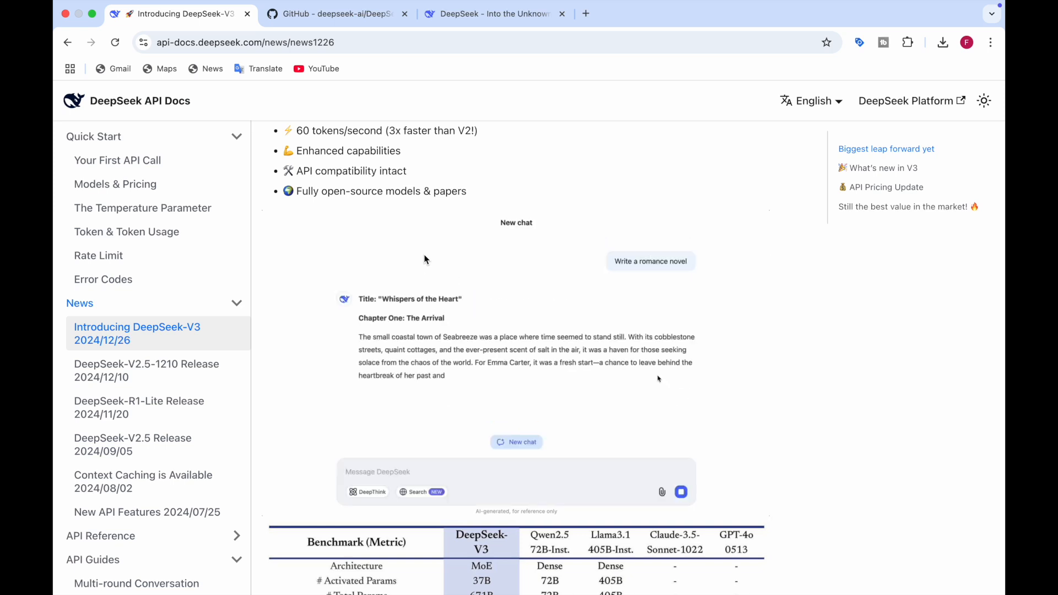
Step: Scroll until the full benchmark table with English, Code, Math and Chinese scores is visible
scroll(down, 3)
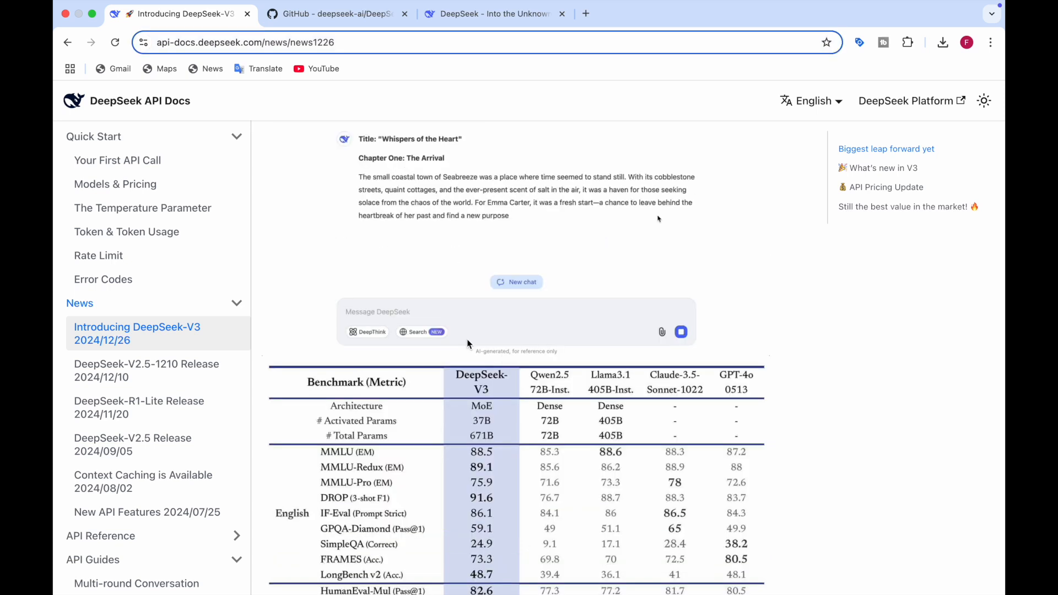
click(516, 282)
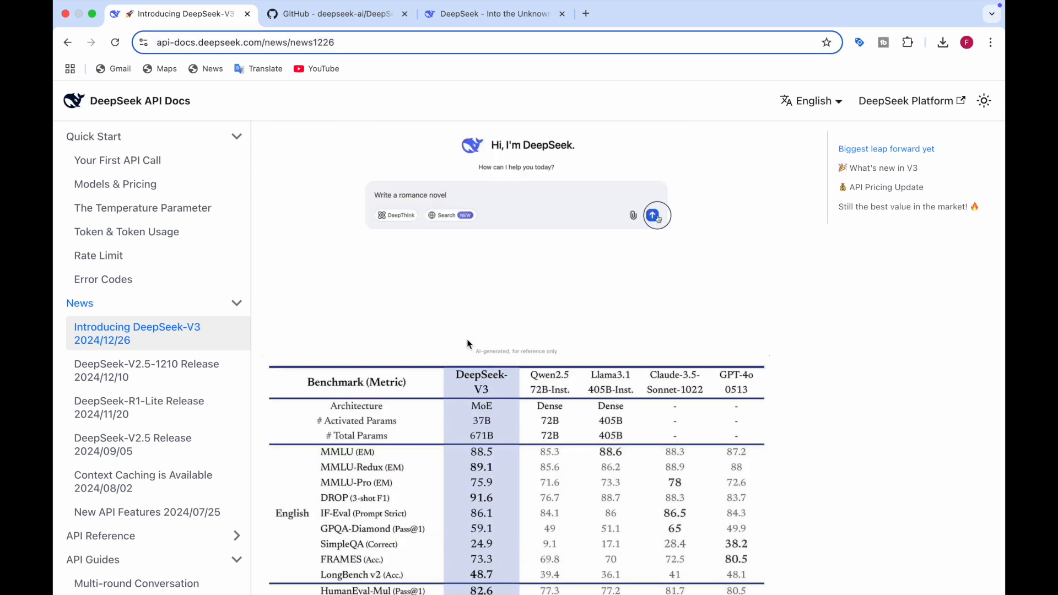
click(654, 215)
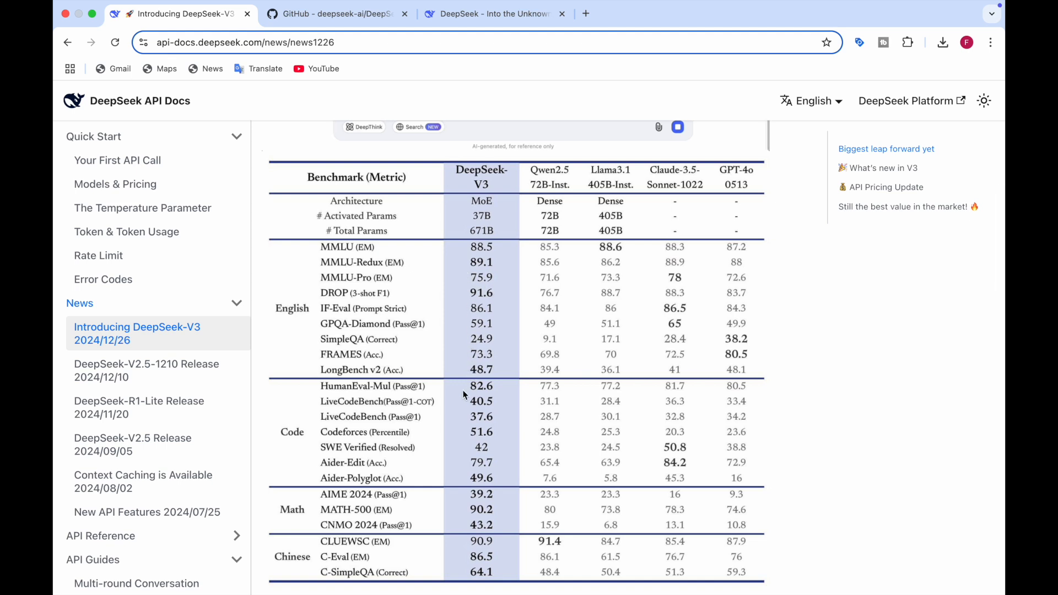
mouse_move(476, 361)
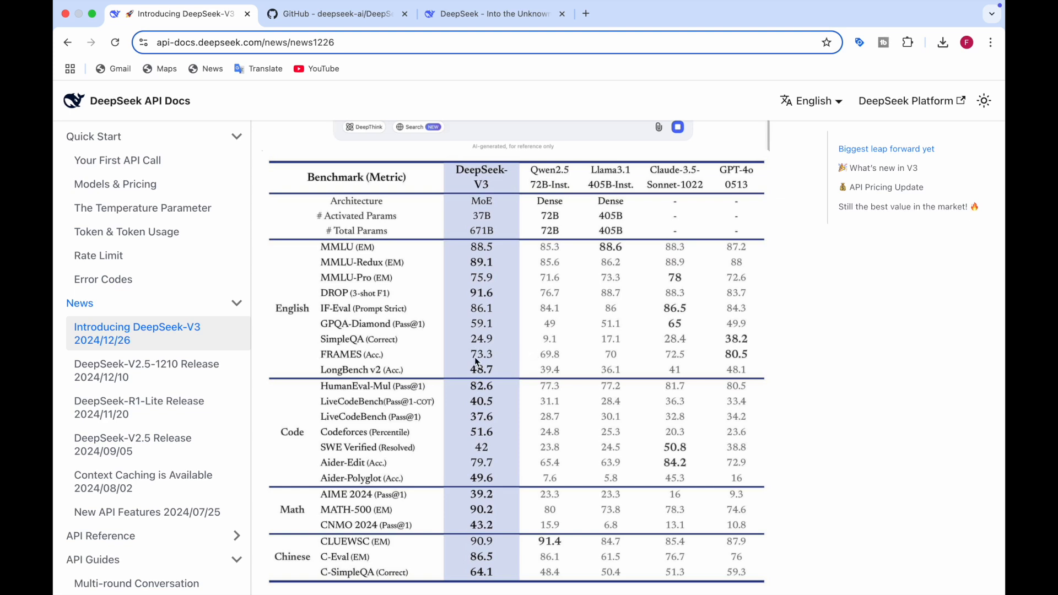
mouse_move(473, 350)
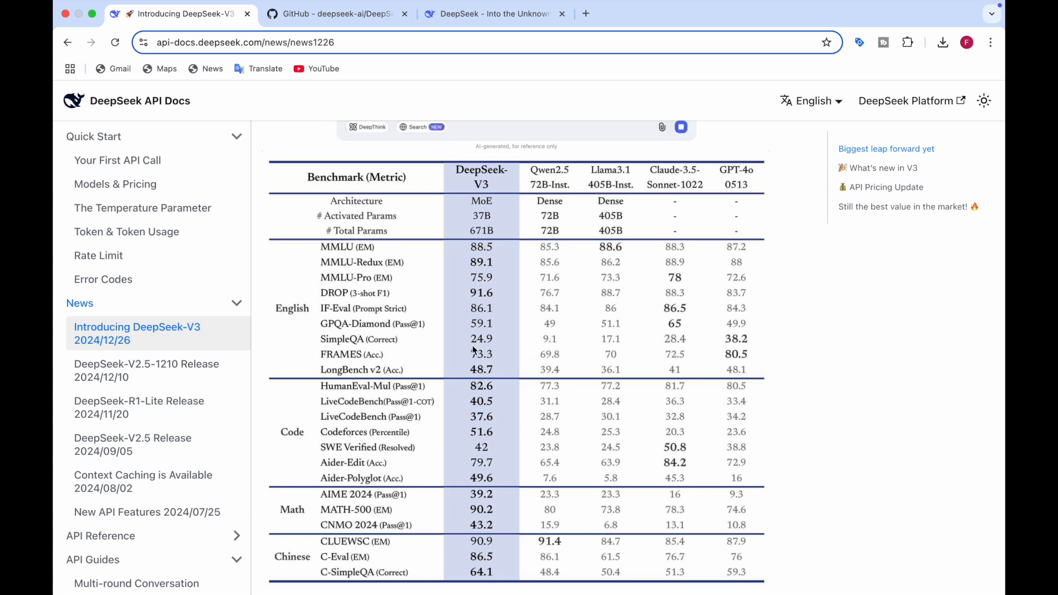
scroll(down, 3)
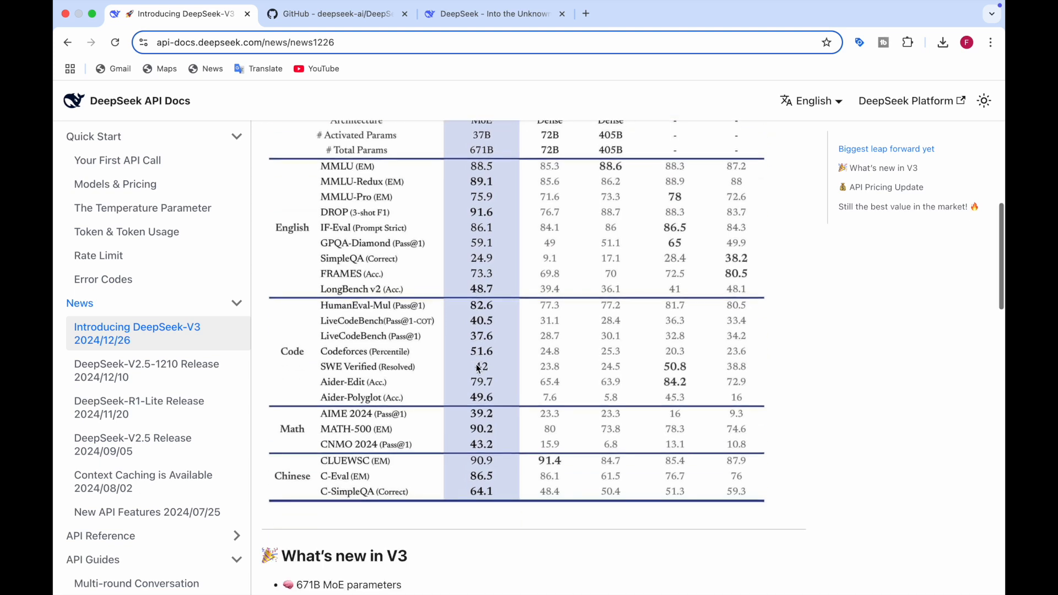
scroll(down, 3)
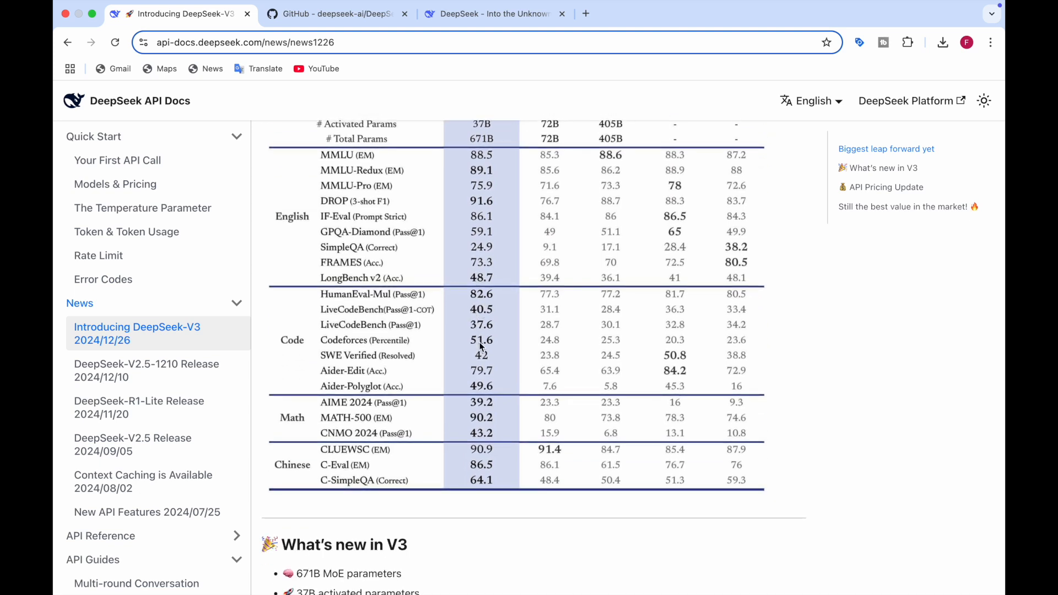
mouse_move(481, 317)
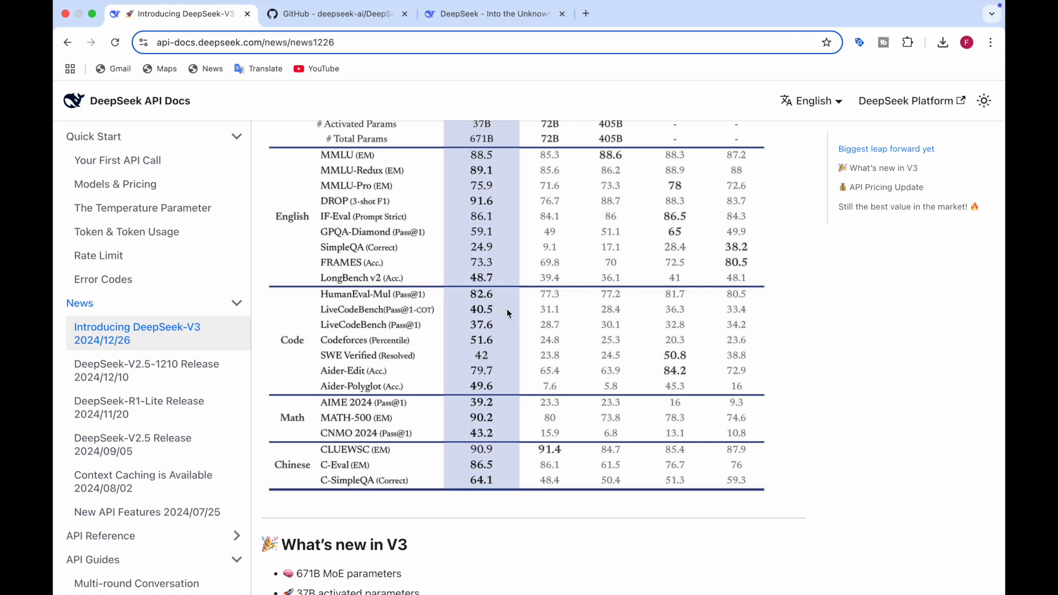
scroll(down, 3)
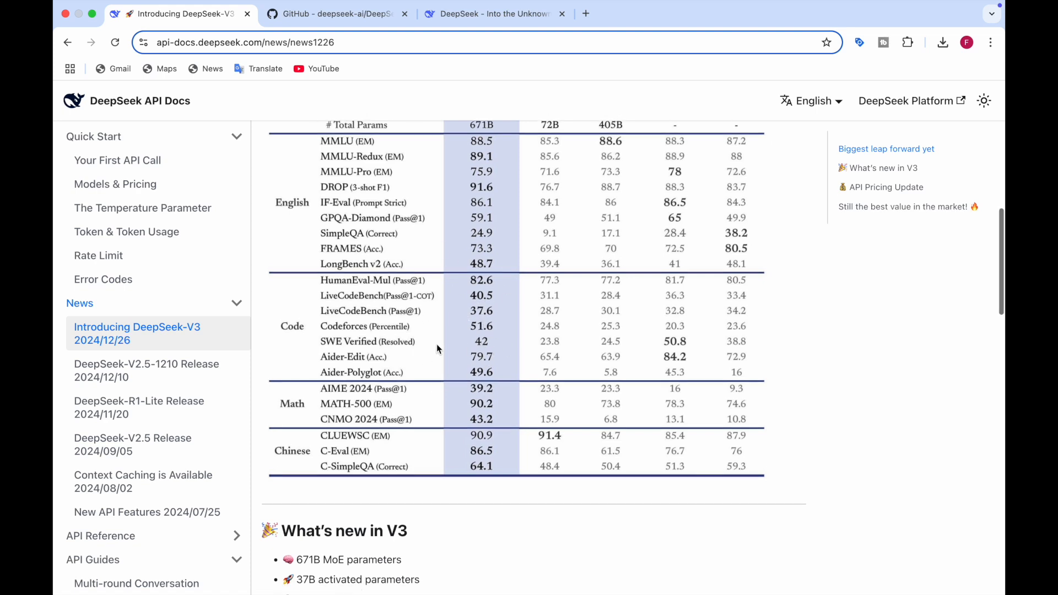
scroll(down, 3)
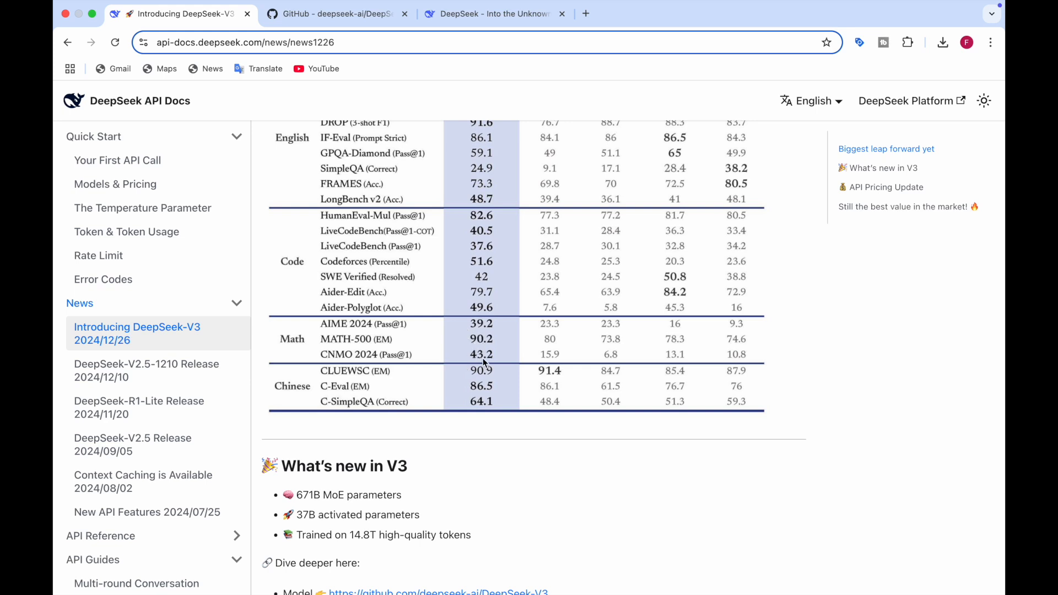
scroll(down, 3)
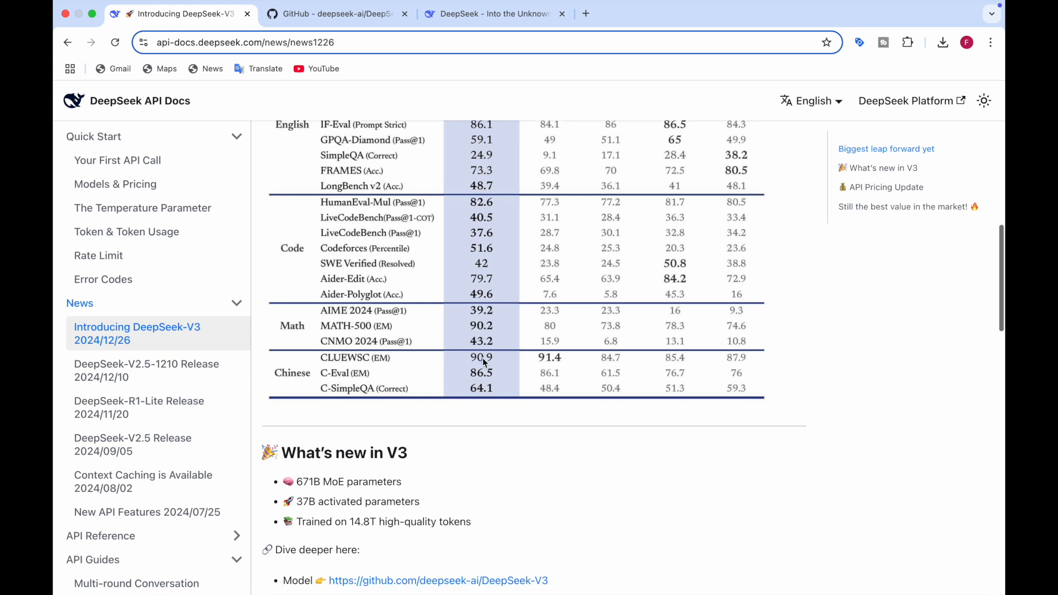
scroll(down, 3)
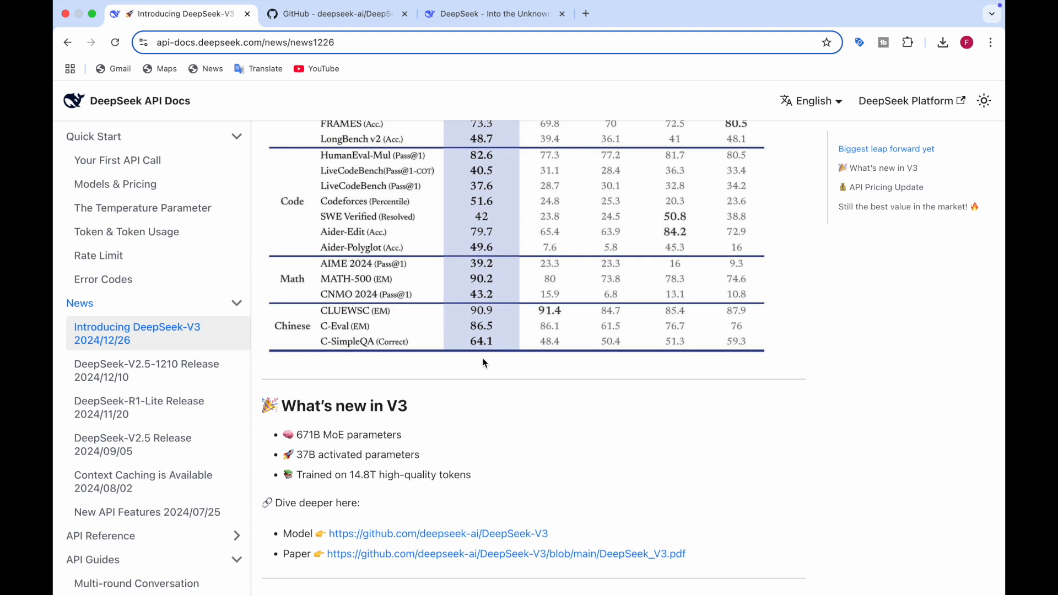
scroll(up, 3)
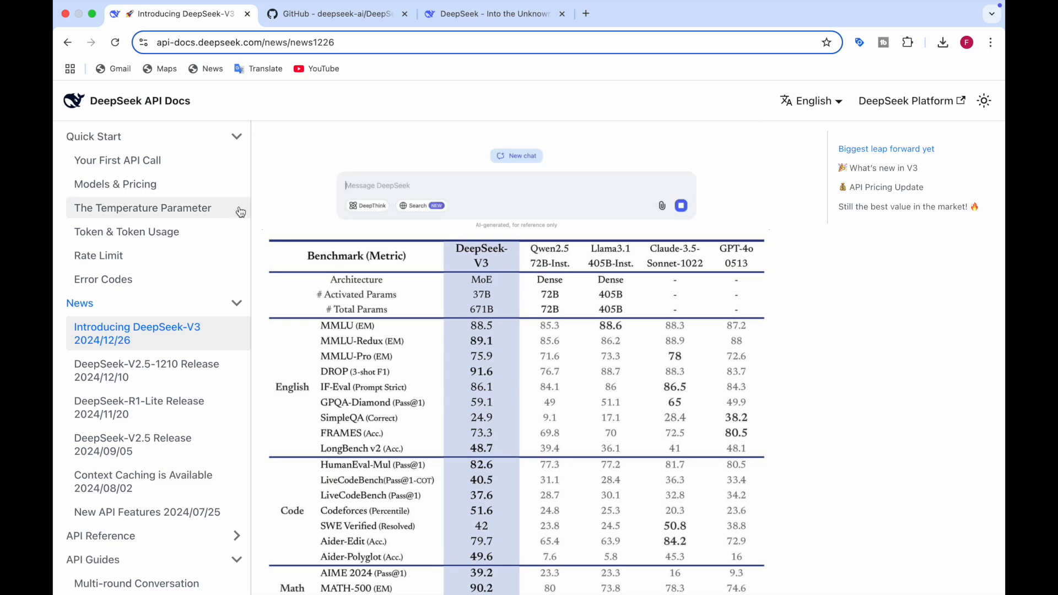
Step: Switch to the deepseek-ai/DeepSeek-V3 GitHub tab and scroll the README to the benchmark chart
click(335, 13)
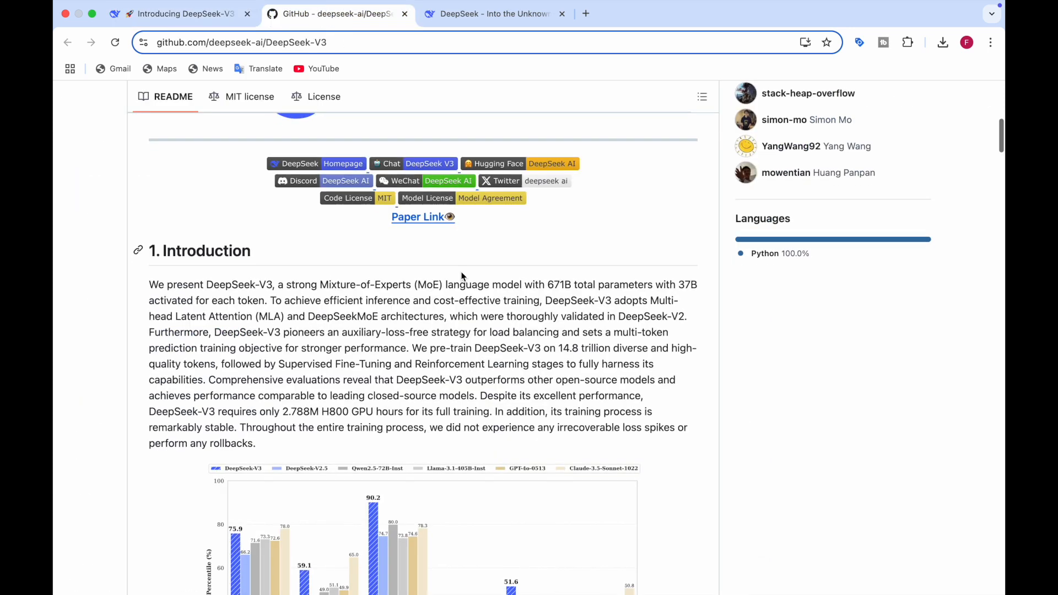
scroll(down, 3)
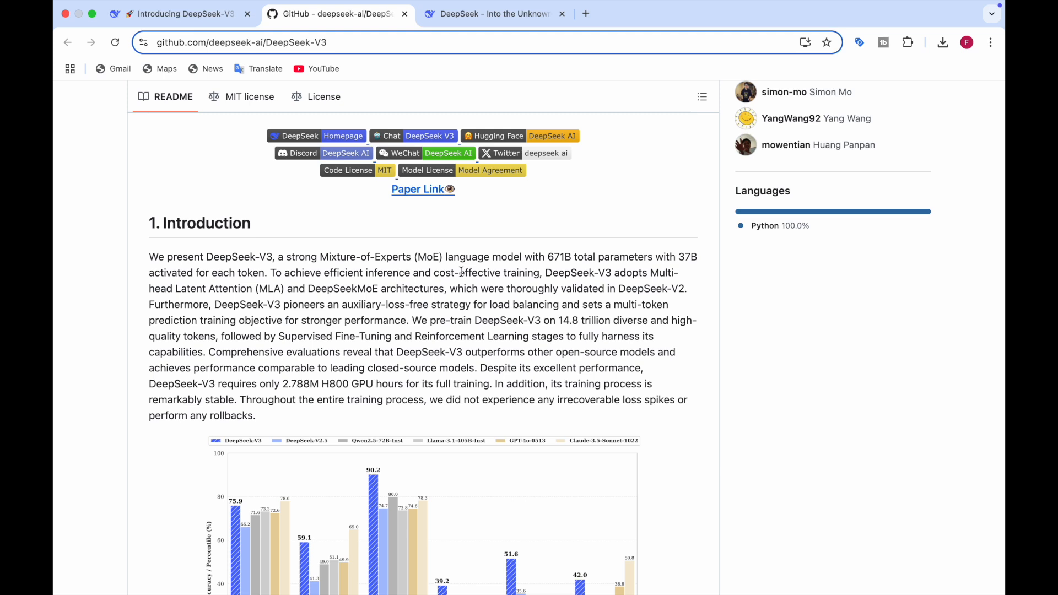
mouse_move(482, 250)
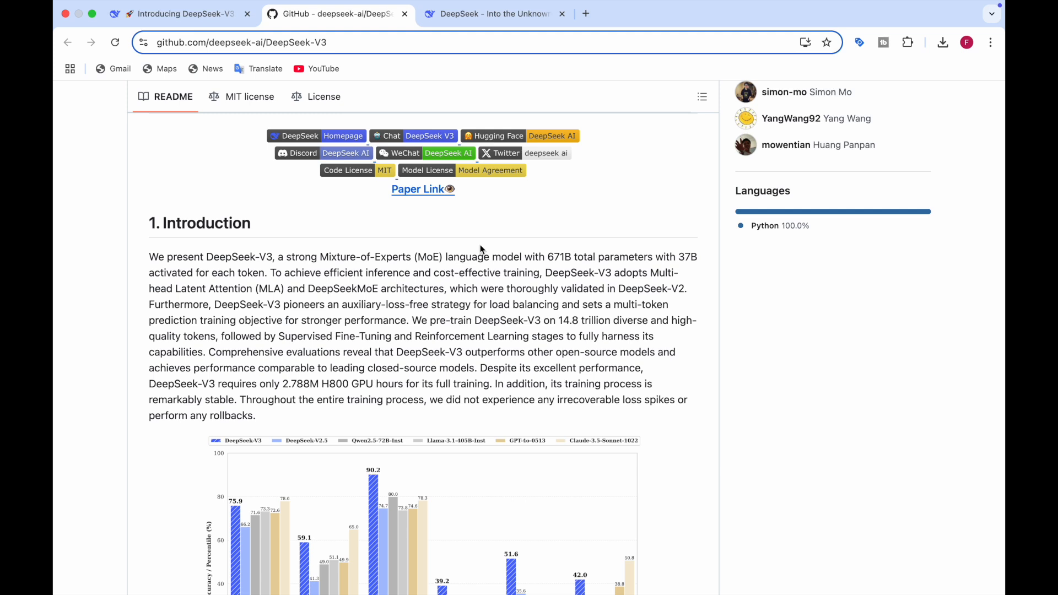
scroll(down, 3)
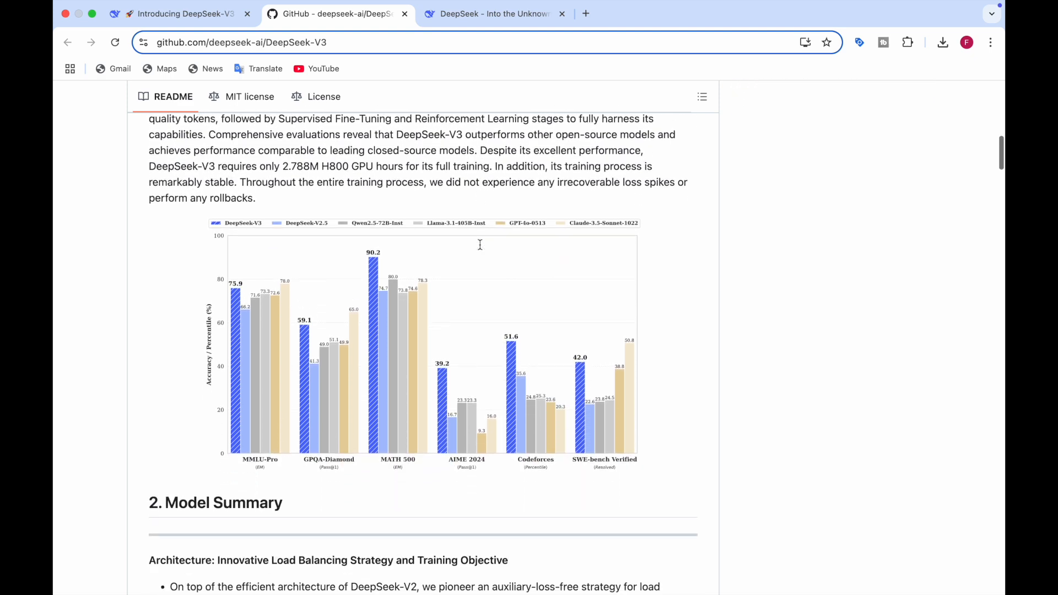
Step: Scroll the README to the Architecture, Pre-Training and Post-Training summaries
scroll(down, 3)
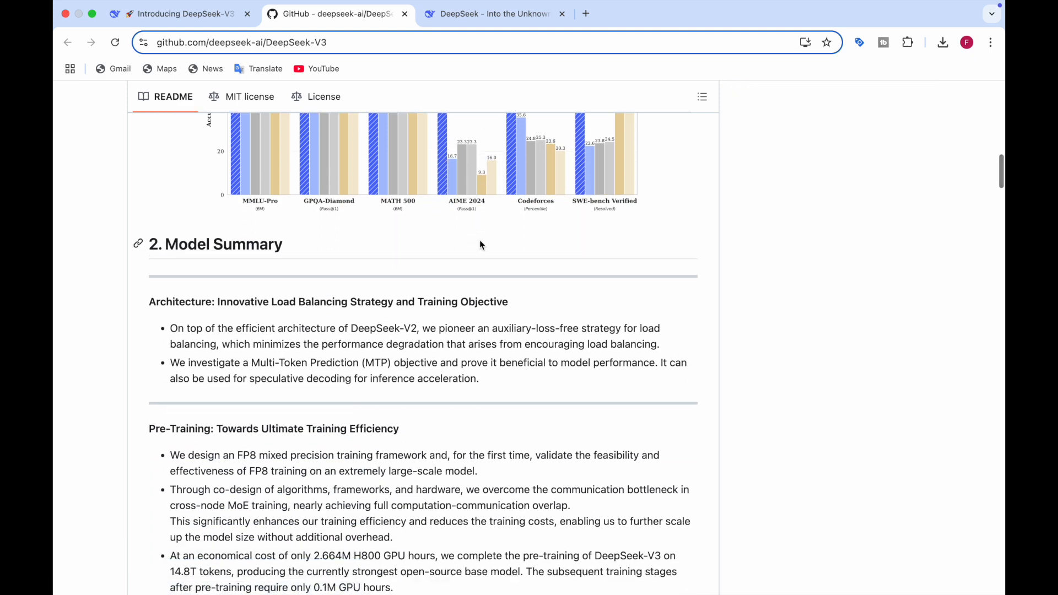
scroll(down, 3)
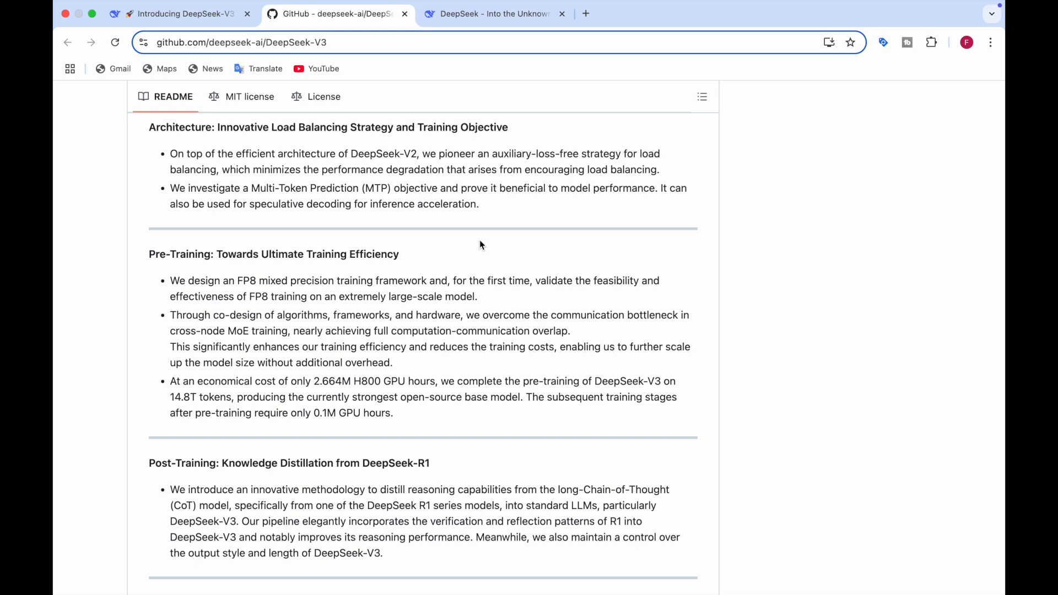
Step: Scroll the README to the Open Ended Generation Evaluation table and Chat Website & API Platform section
scroll(down, 3)
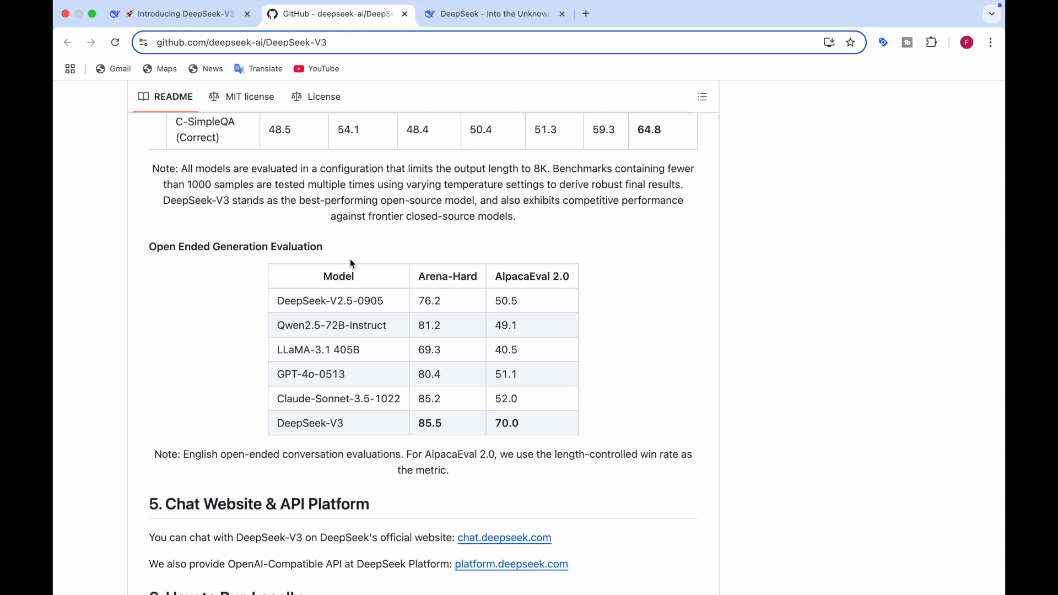
scroll(down, 3)
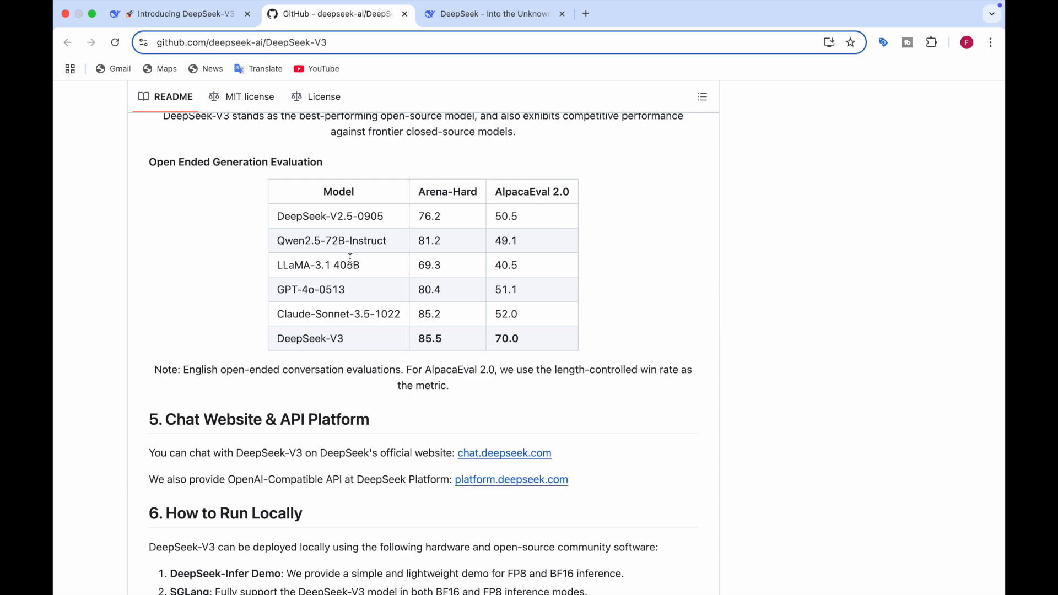
click(495, 13)
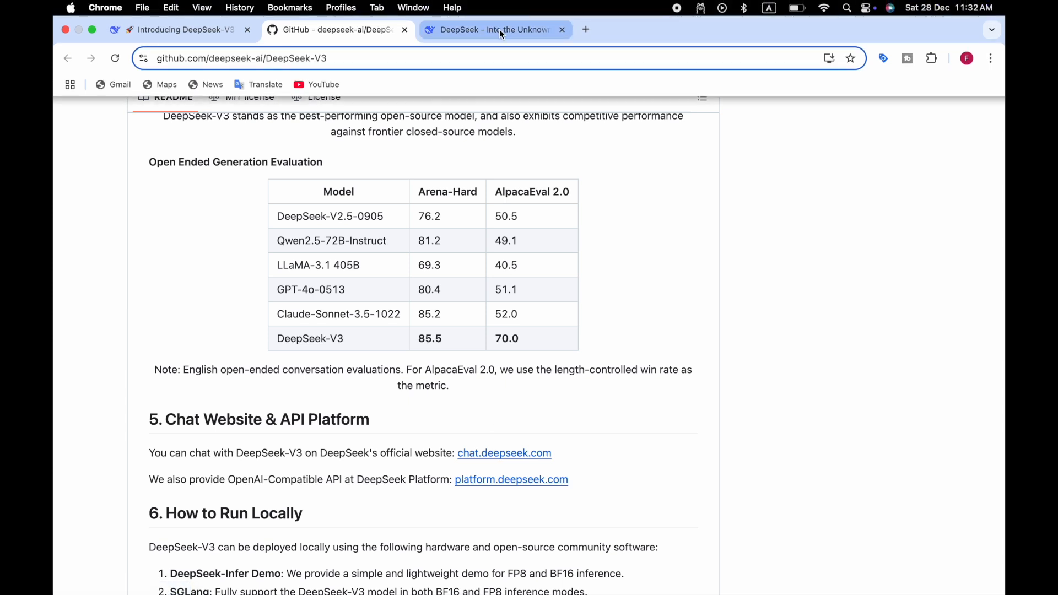
Step: Visit the DeepSeek chat site's welcome screen, then return to the GitHub README tab
click(493, 28)
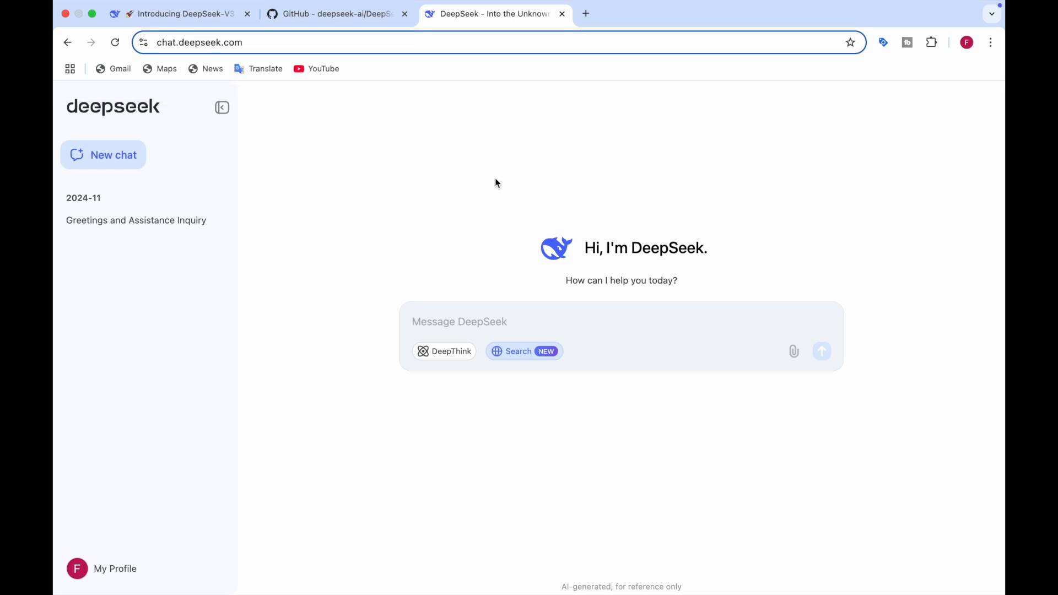
click(335, 13)
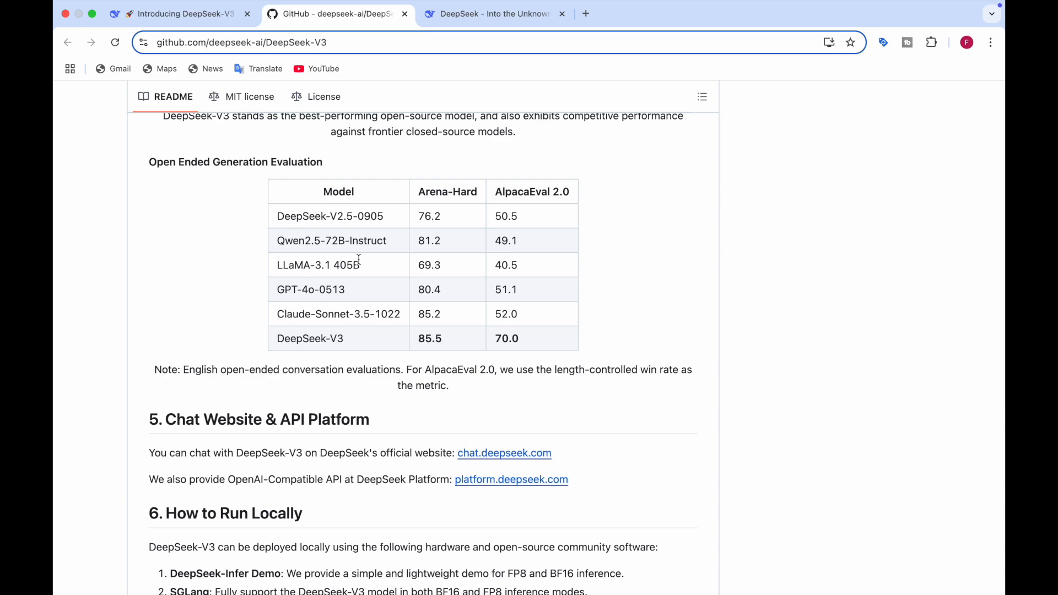
mouse_move(54, 111)
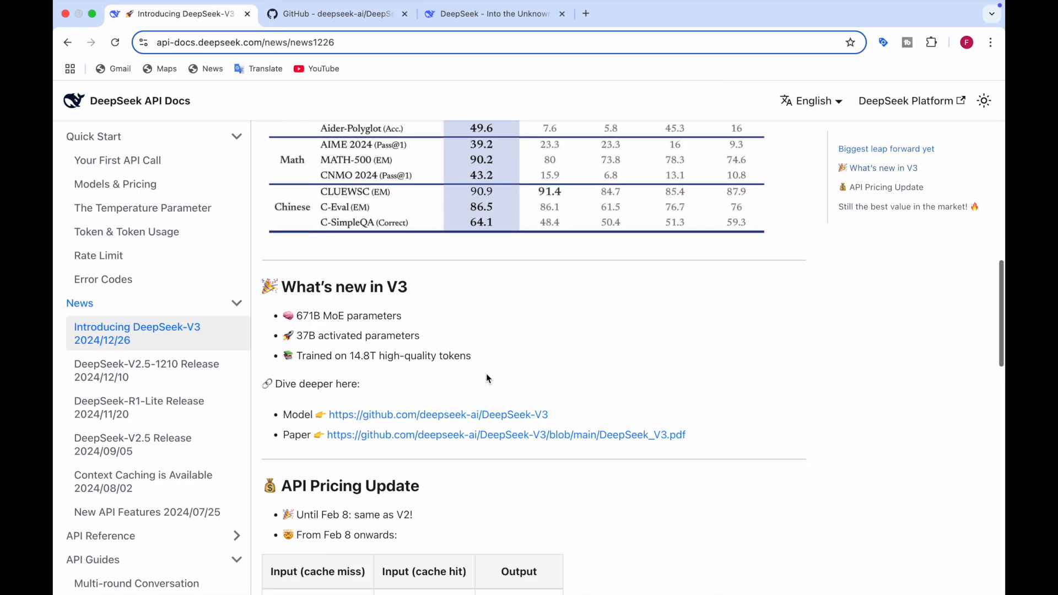
Step: Scroll the announcement page down to the pay-as-you-go API pricing card
scroll(down, 3)
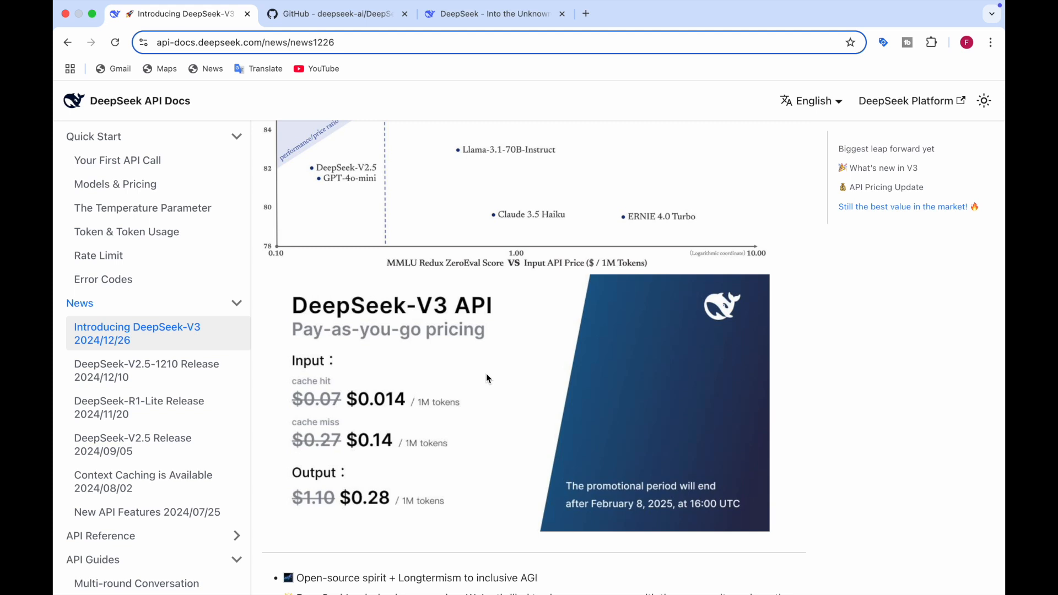
mouse_move(424, 492)
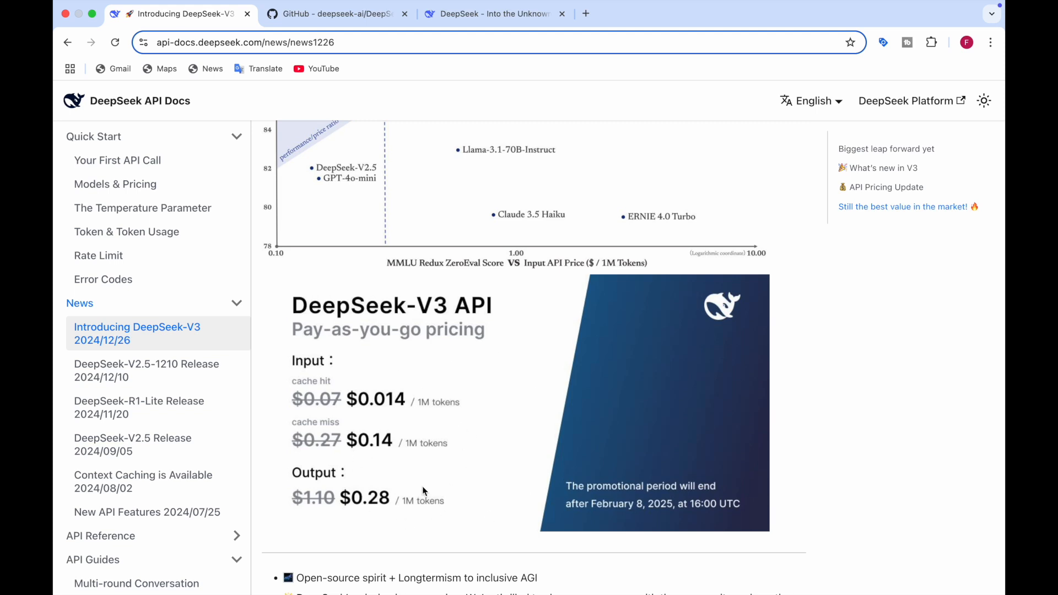
mouse_move(624, 530)
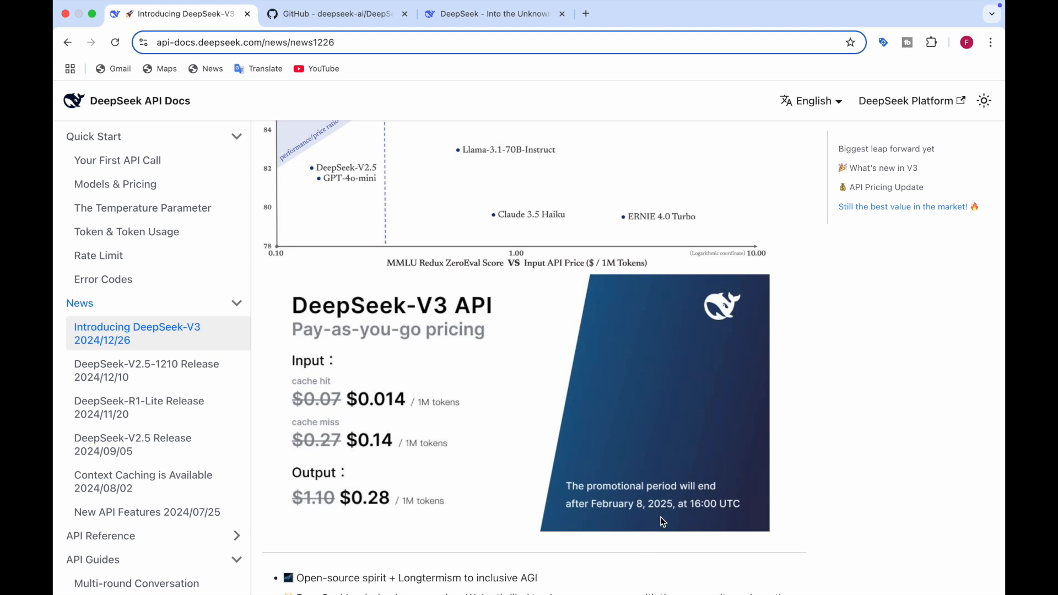
mouse_move(416, 486)
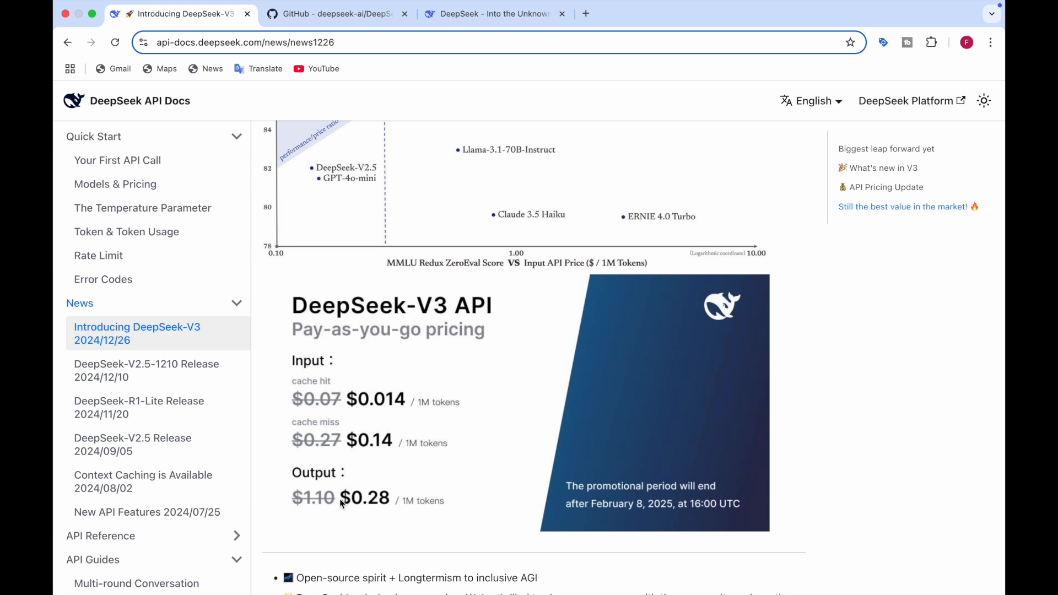
mouse_move(304, 416)
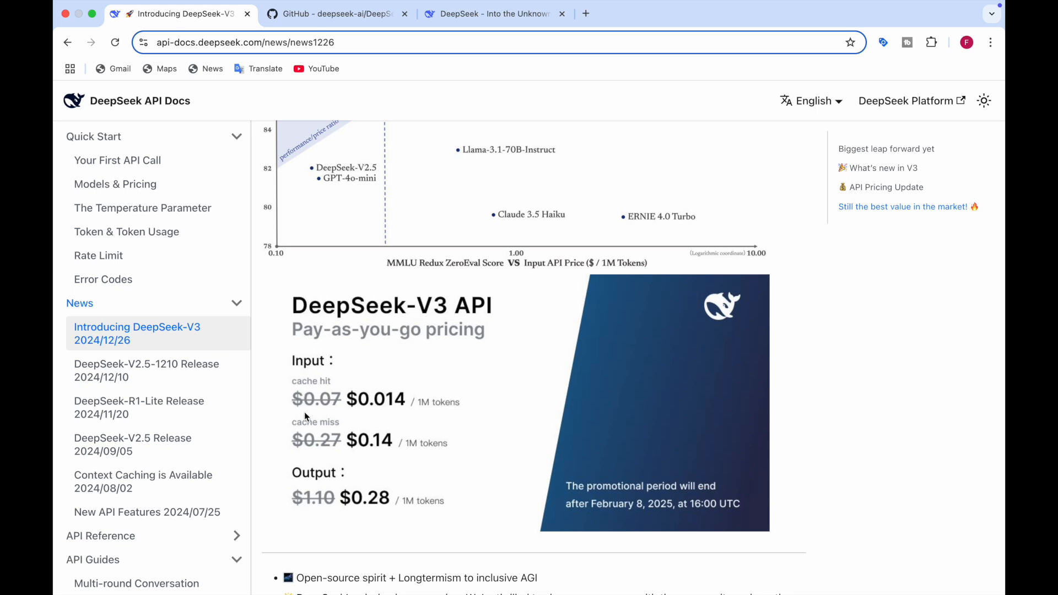
mouse_move(411, 429)
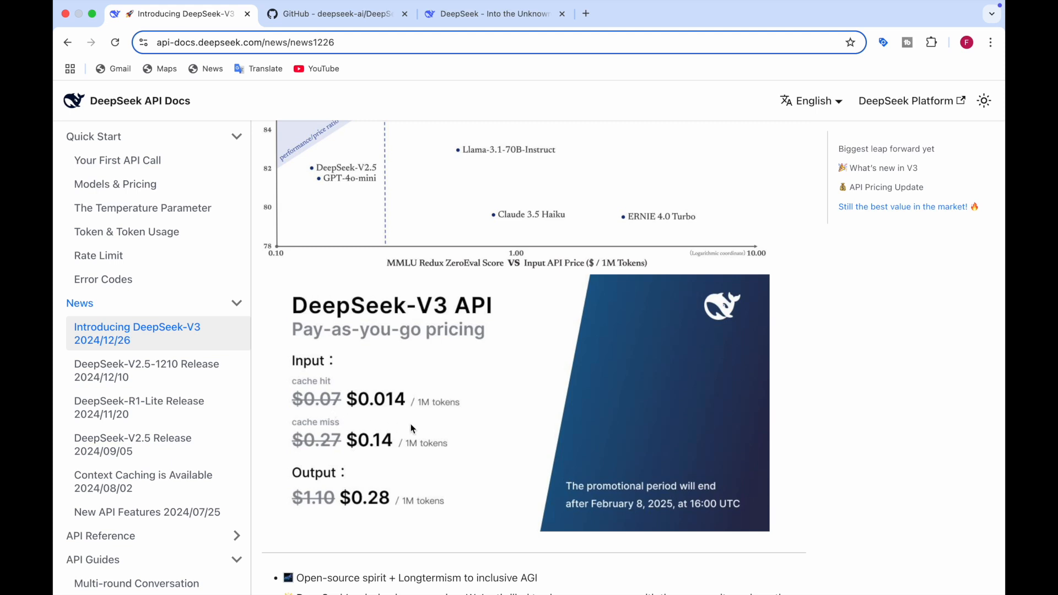
mouse_move(305, 458)
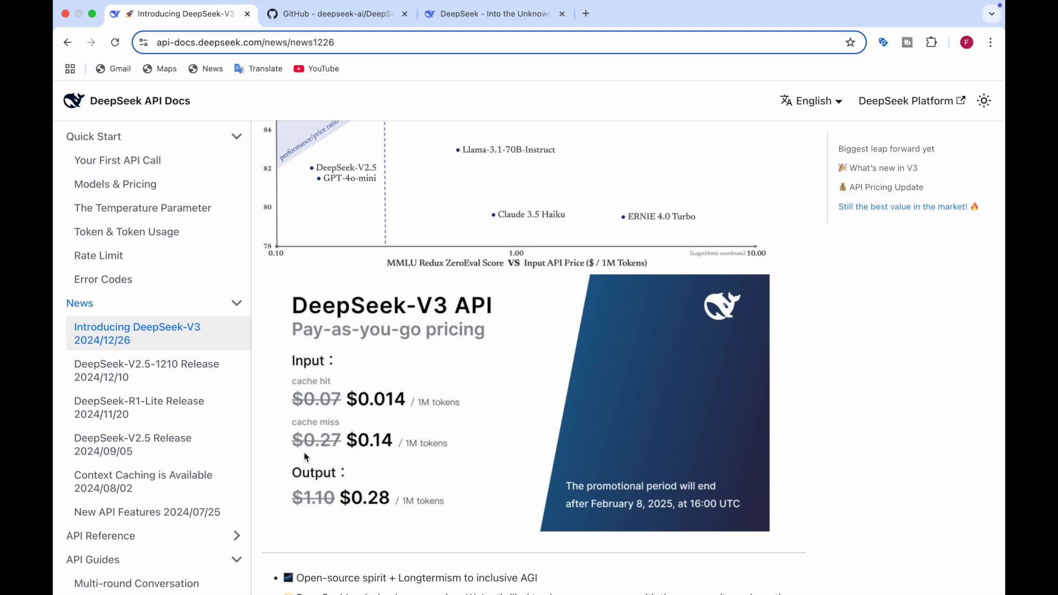
mouse_move(413, 460)
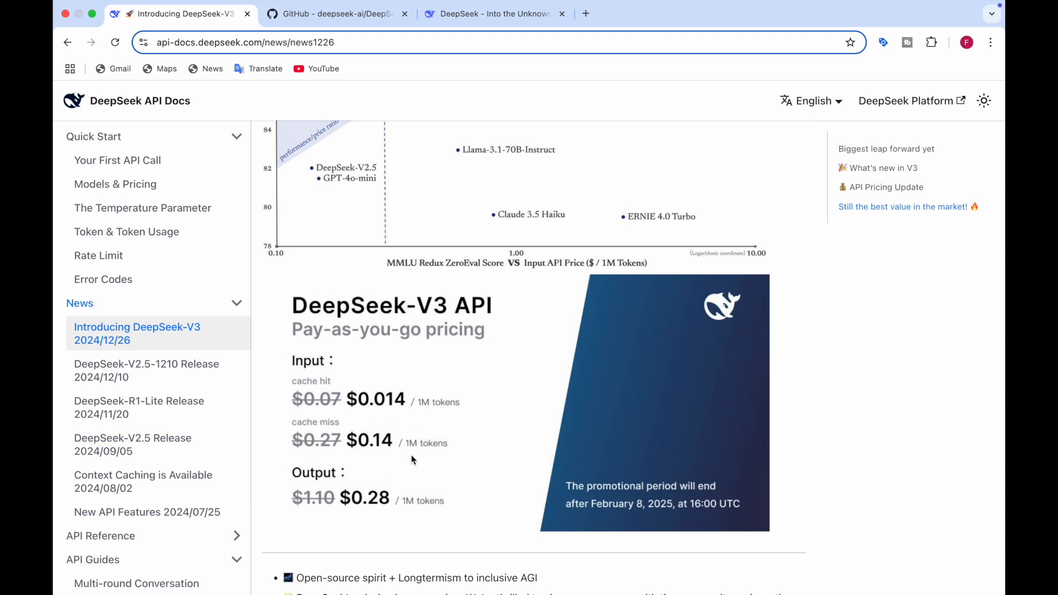
mouse_move(305, 513)
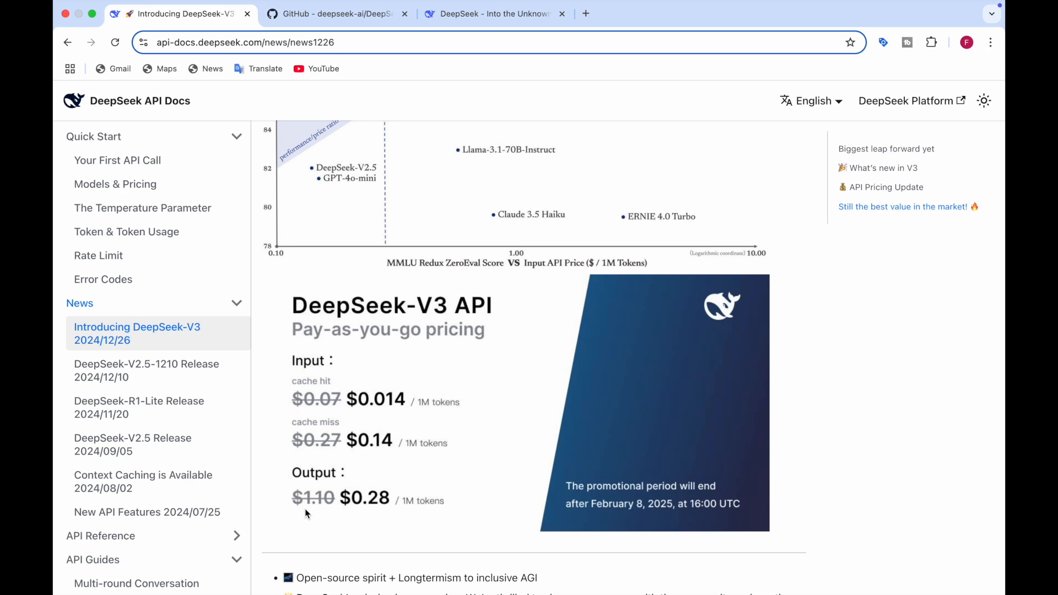
Step: Switch tabs to the X post praising DeepSeek-V3's frontier-grade training on a small GPU budget
click(332, 14)
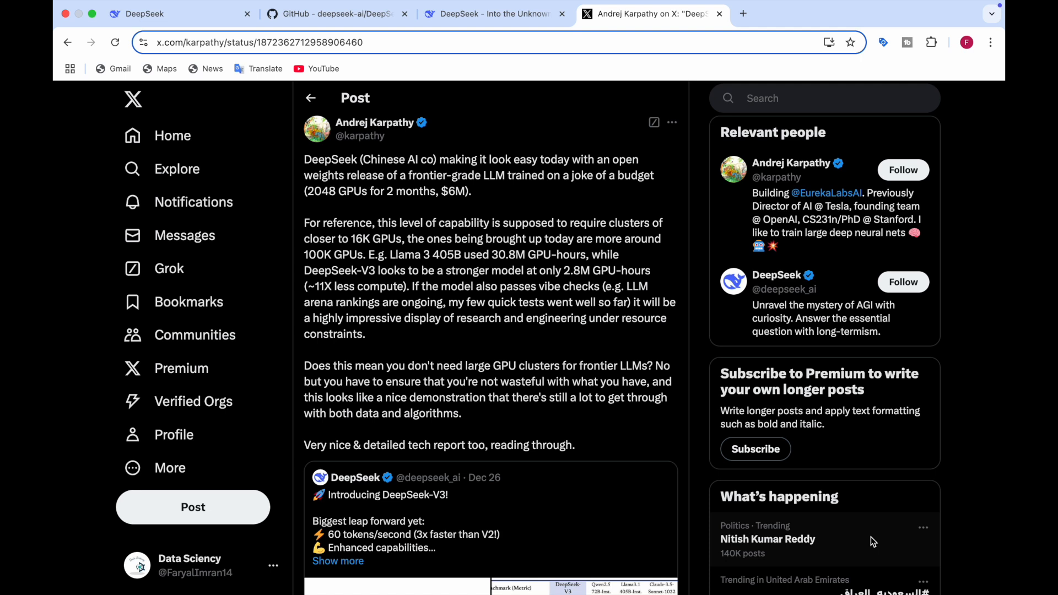
mouse_move(491, 359)
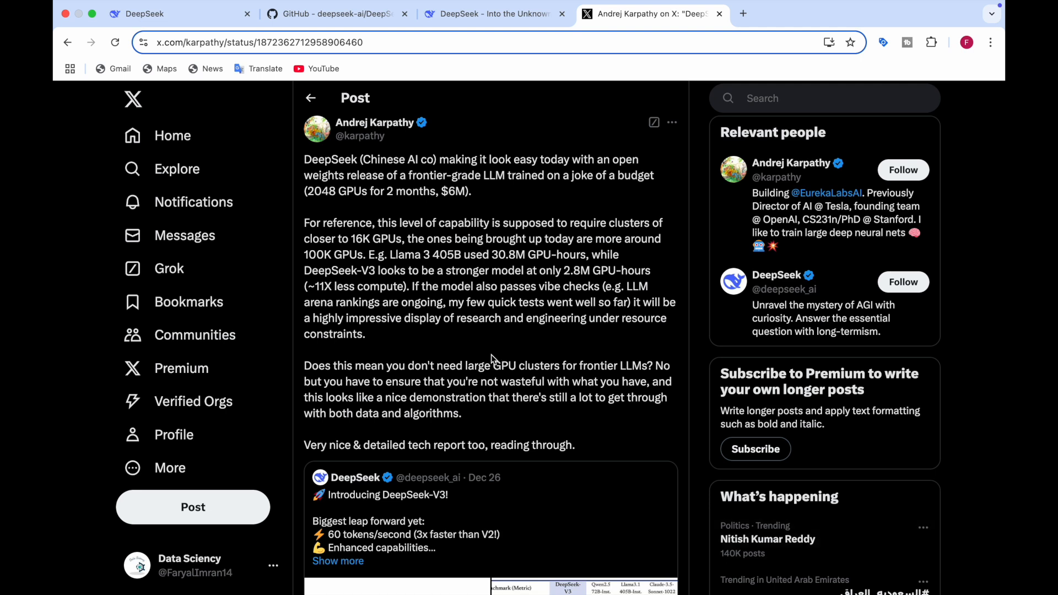